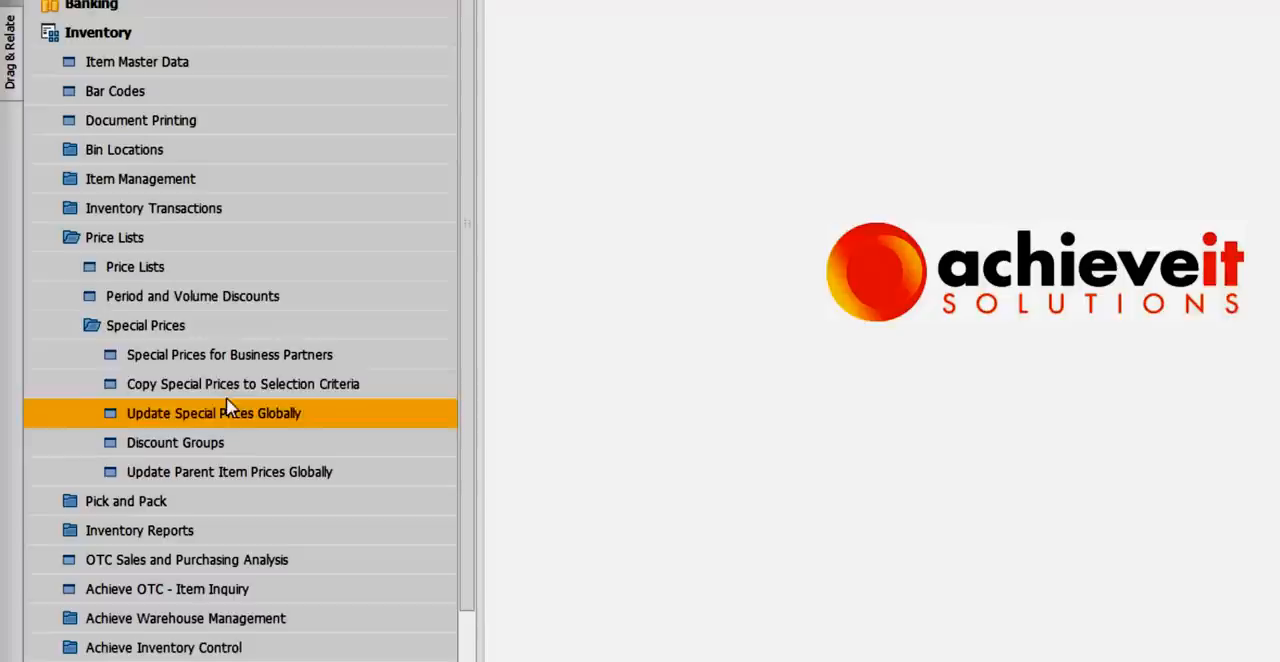
Step: Review the Large MFG or DIST price list's item prices and selection criteria, then close the item view
{"action": "double_click", "coordinate": [212, 412]}
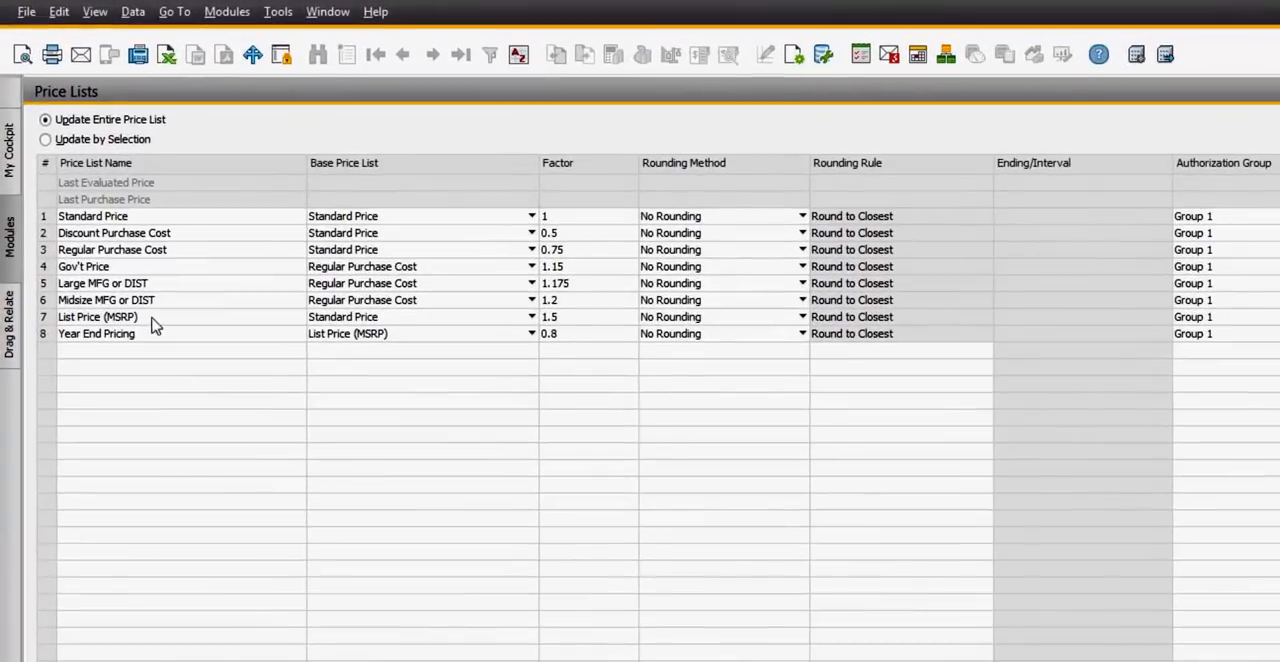
{"action": "mouse_move", "coordinate": [32, 258]}
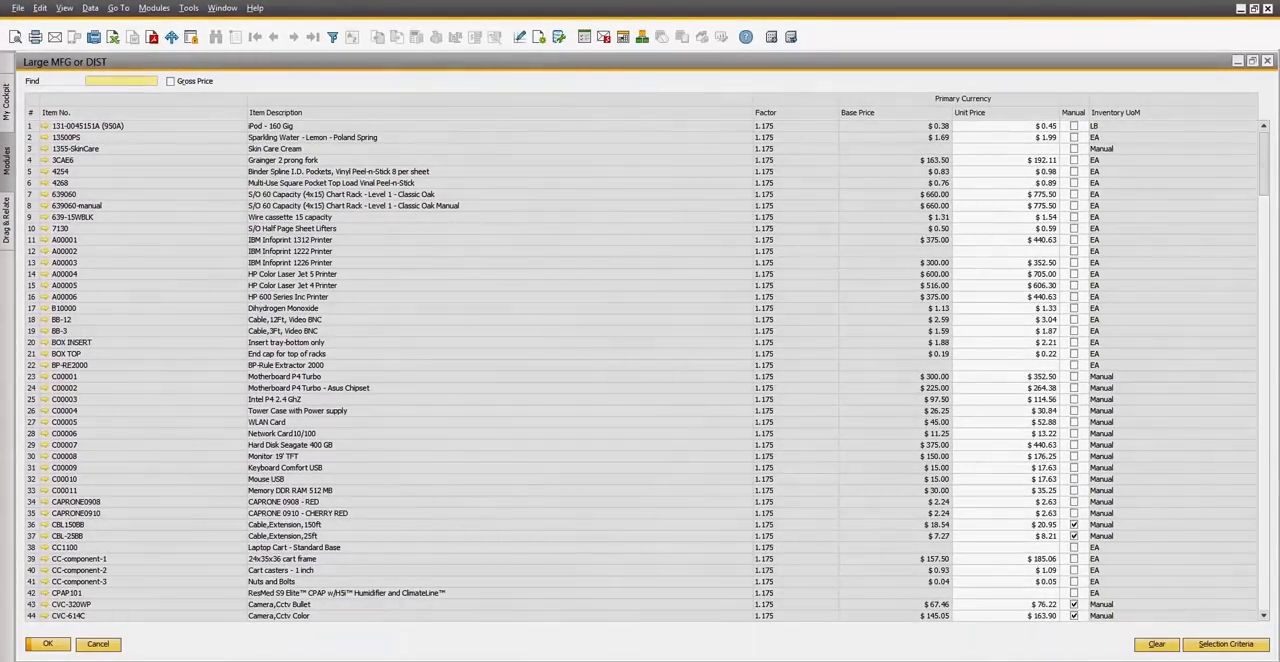
{"action": "left_click", "coordinate": [1224, 644]}
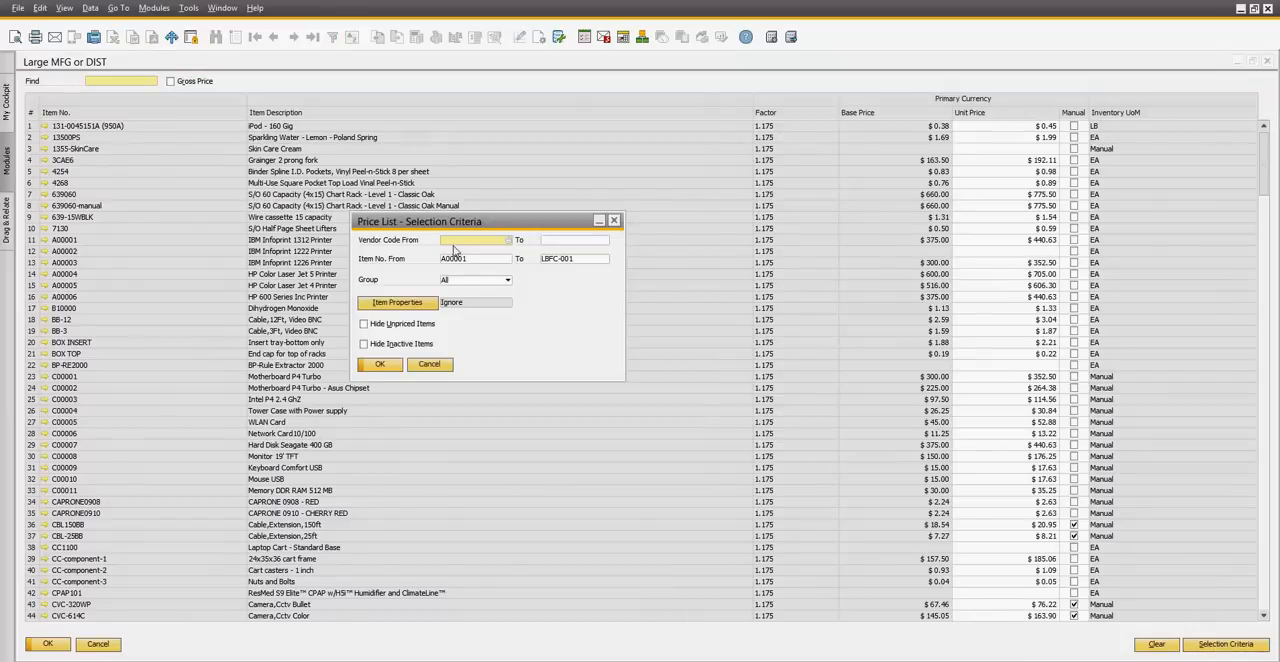
{"action": "left_click", "coordinate": [380, 364]}
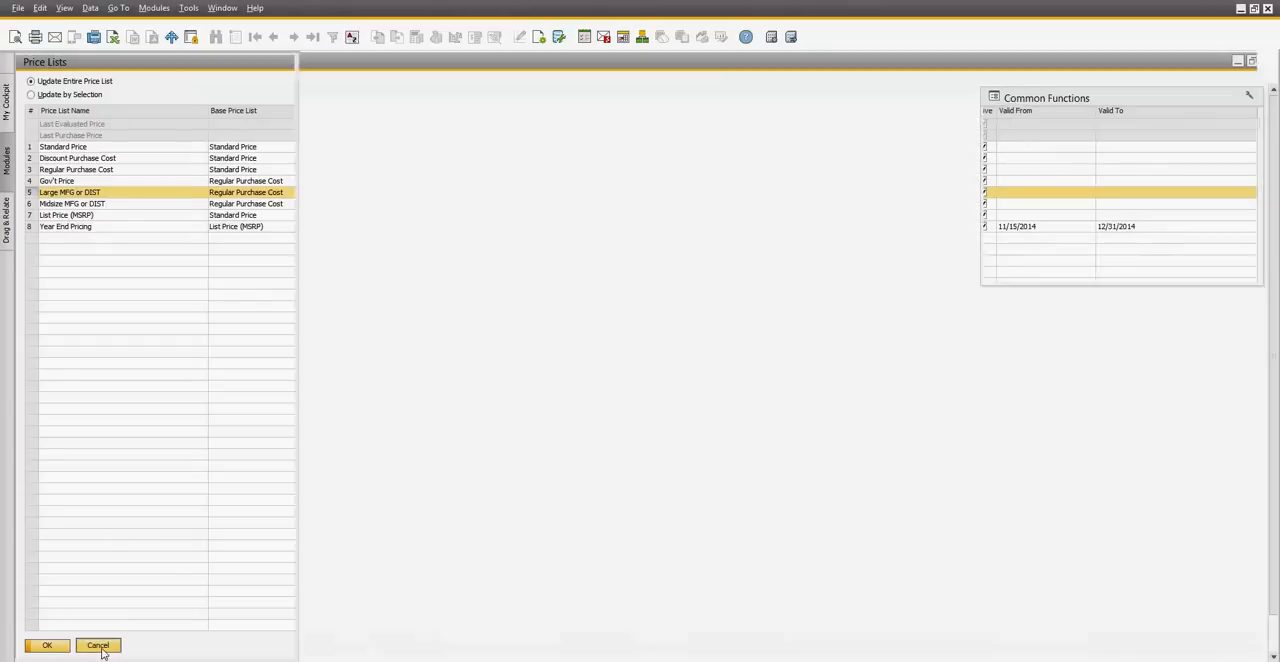
Step: Show period discounts for an item on the Large MFG or DIST price list via Period and Volume Discounts
{"action": "left_click", "coordinate": [98, 644]}
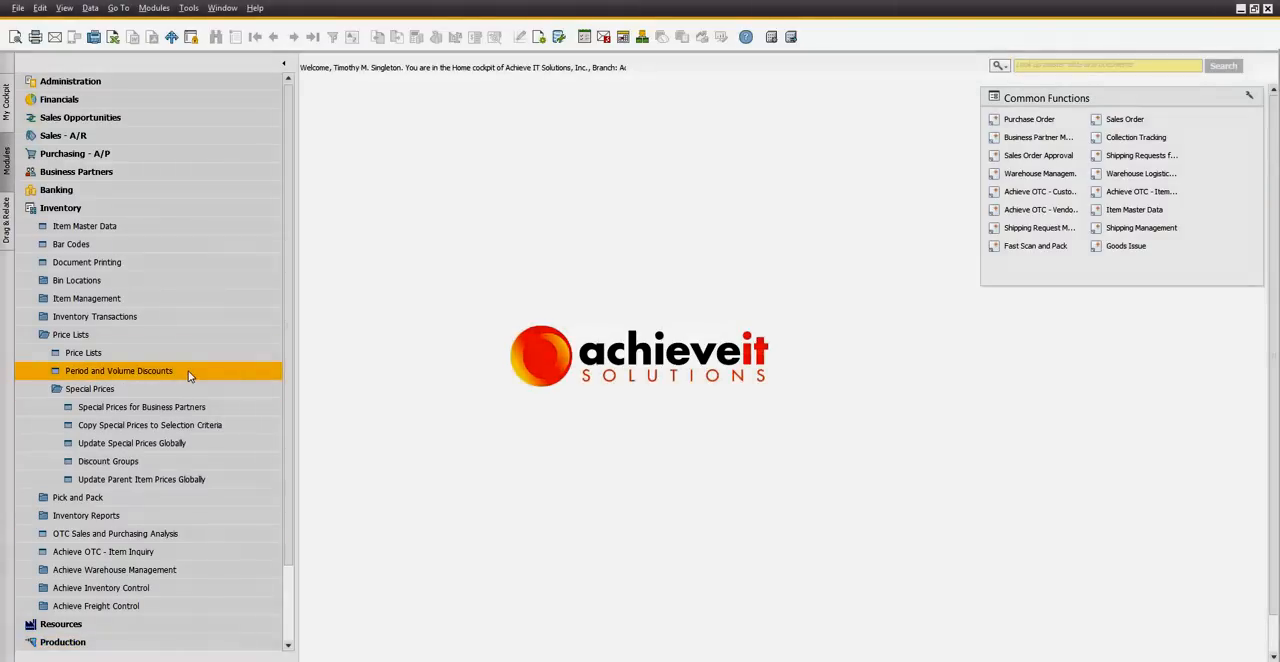
{"action": "double_click", "coordinate": [118, 372]}
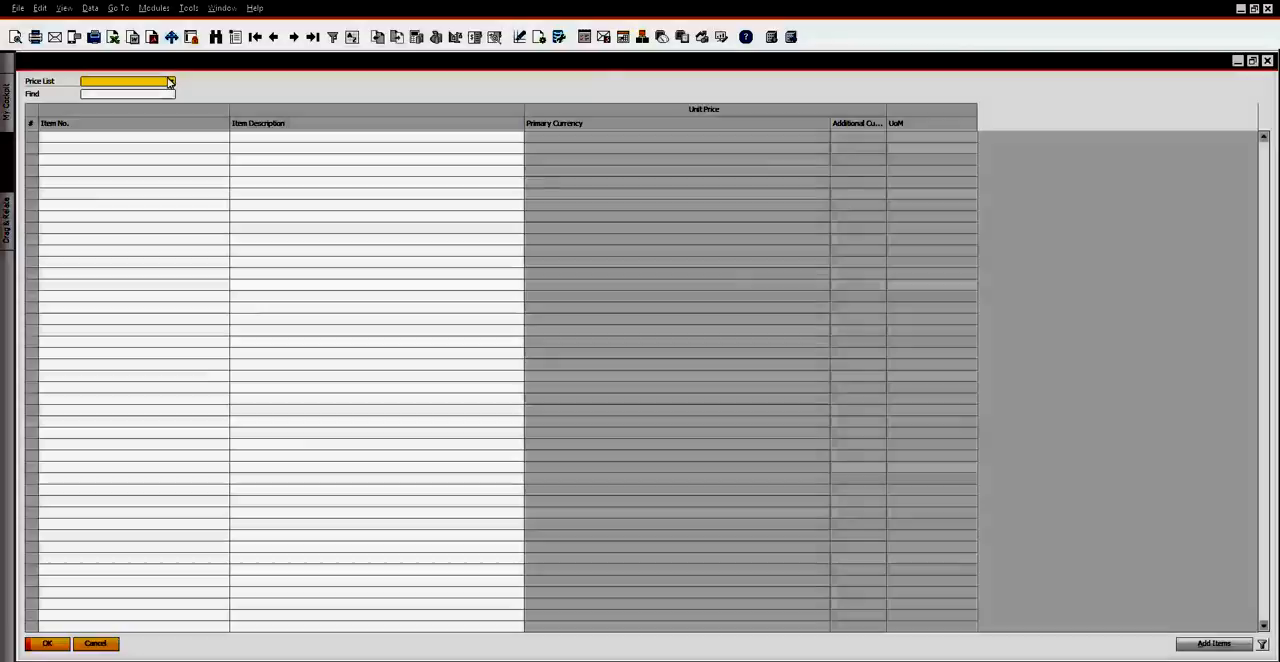
{"action": "left_click", "coordinate": [172, 80]}
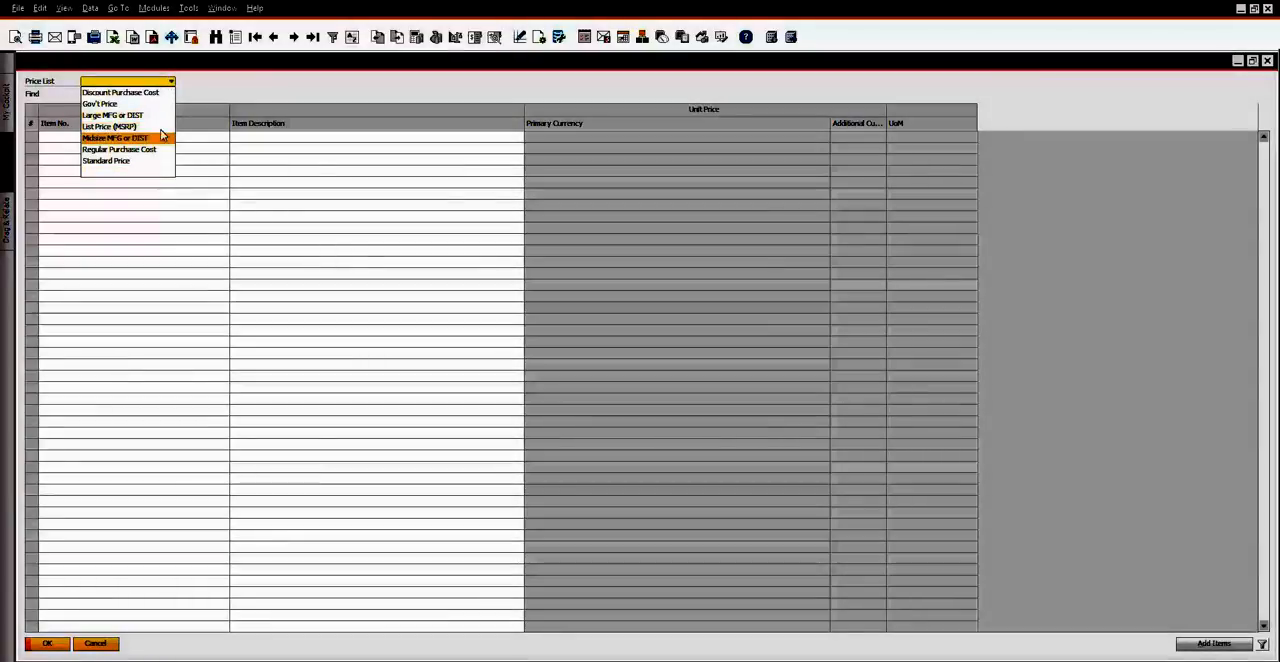
{"action": "left_click", "coordinate": [112, 114]}
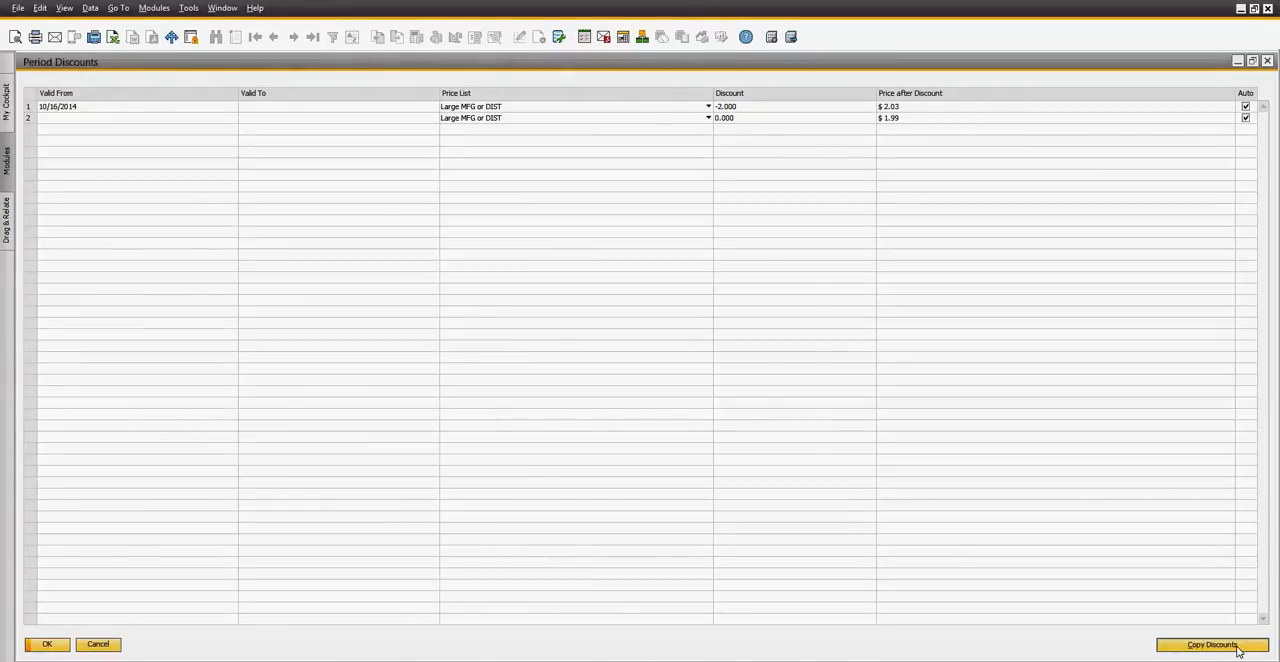
{"action": "left_click", "coordinate": [1212, 644]}
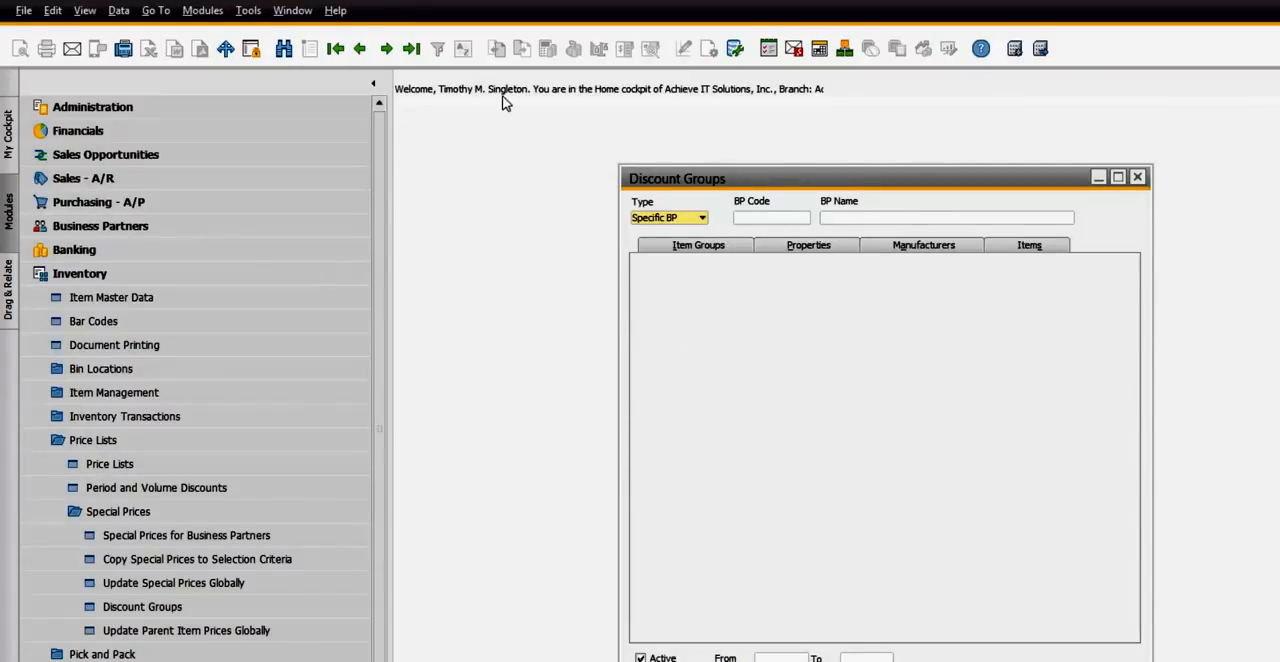
Step: Show the Distributors customer group's discount percentages by manufacturer in Discount Groups
{"action": "left_click", "coordinate": [412, 48]}
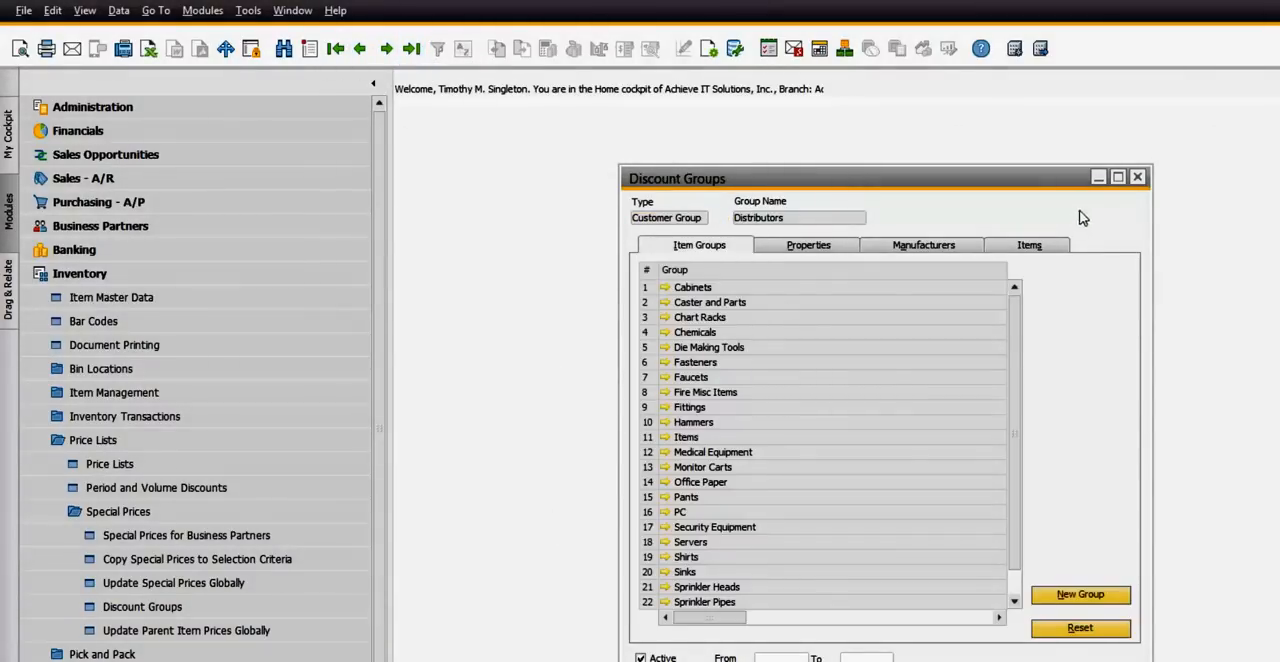
{"action": "left_click", "coordinate": [924, 246]}
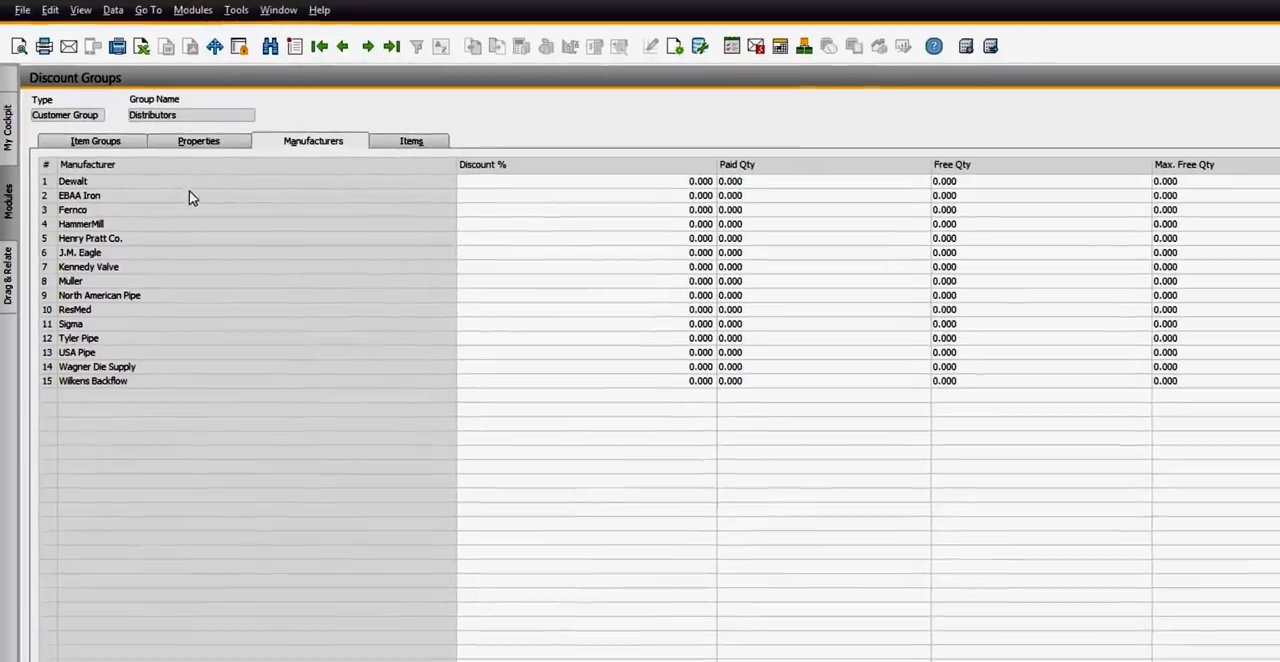
{"action": "left_click", "coordinate": [412, 140]}
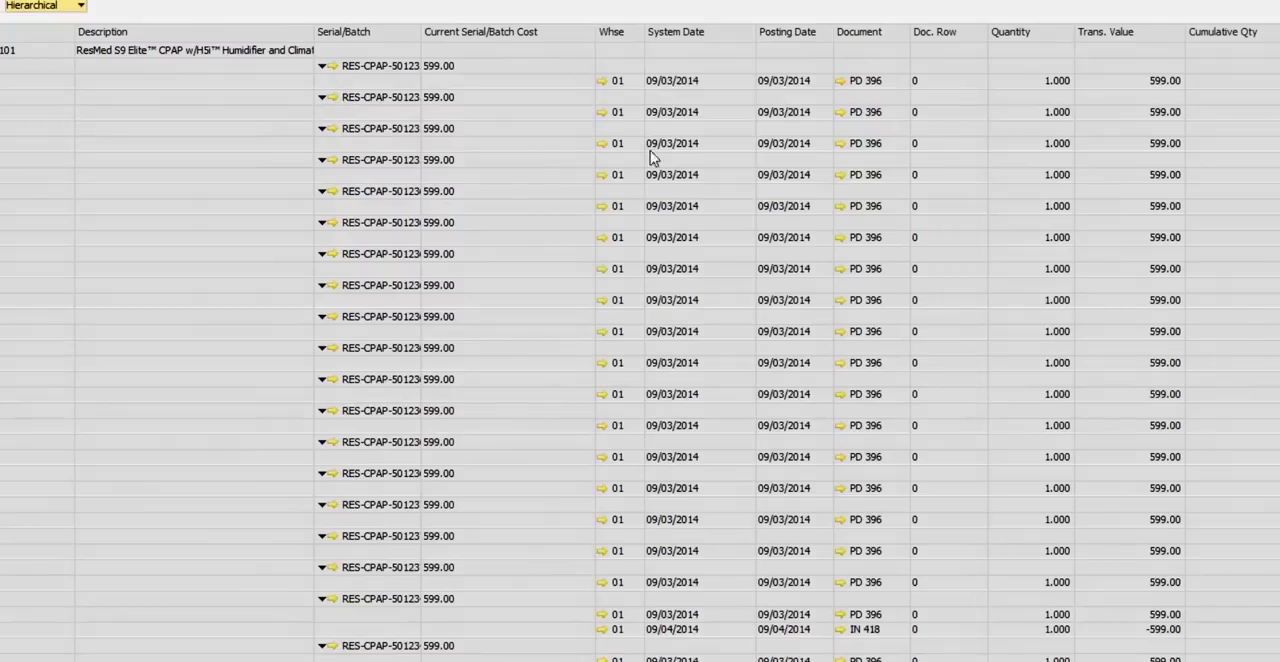
{"action": "mouse_move", "coordinate": [336, 328]}
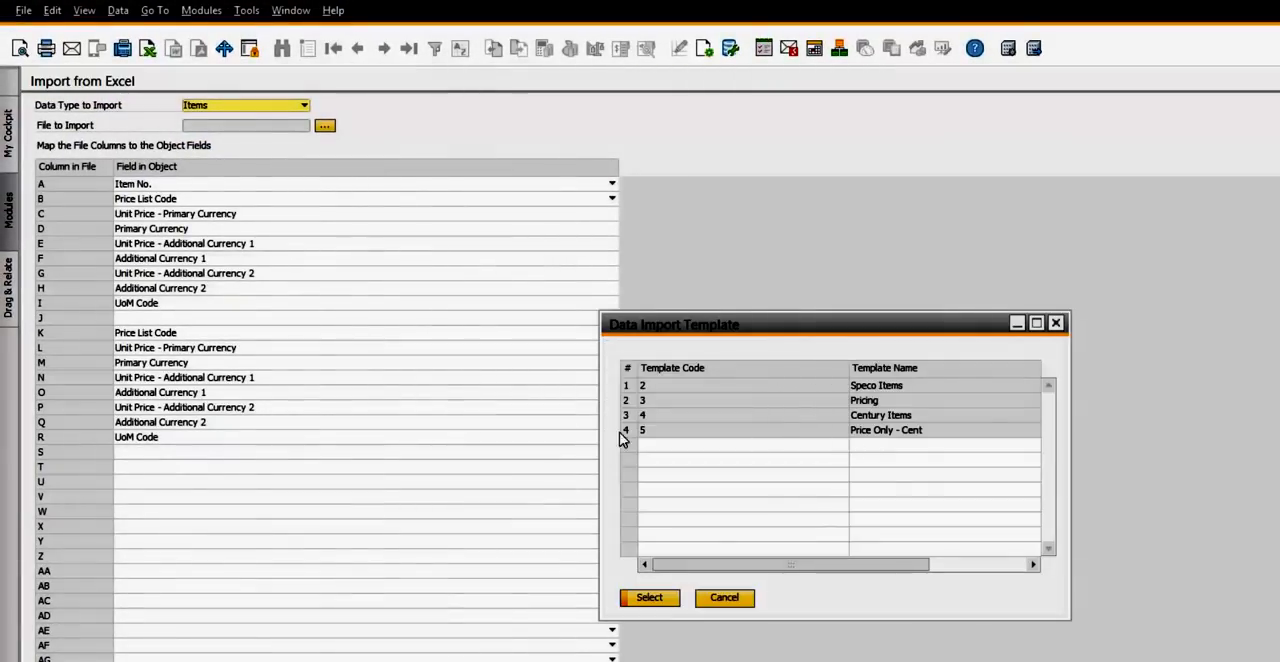
Step: Apply the chosen data import template so Excel columns A–I map to item, price list, prices, currencies and UoM
{"action": "left_click", "coordinate": [724, 596]}
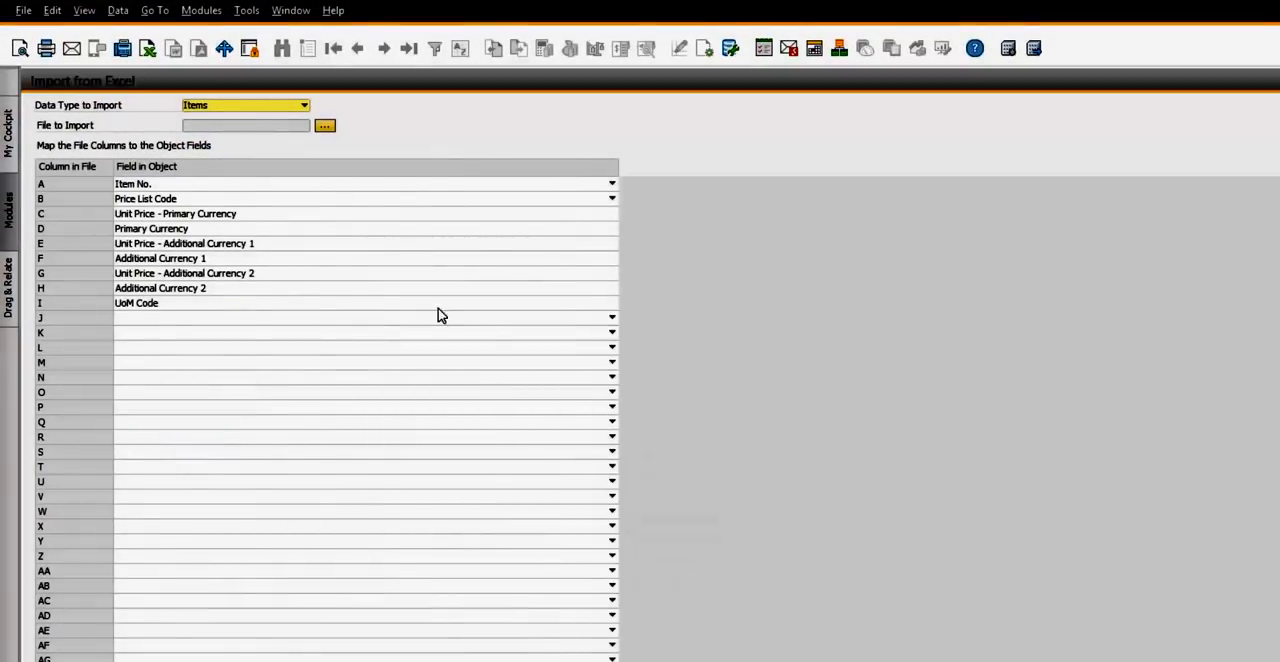